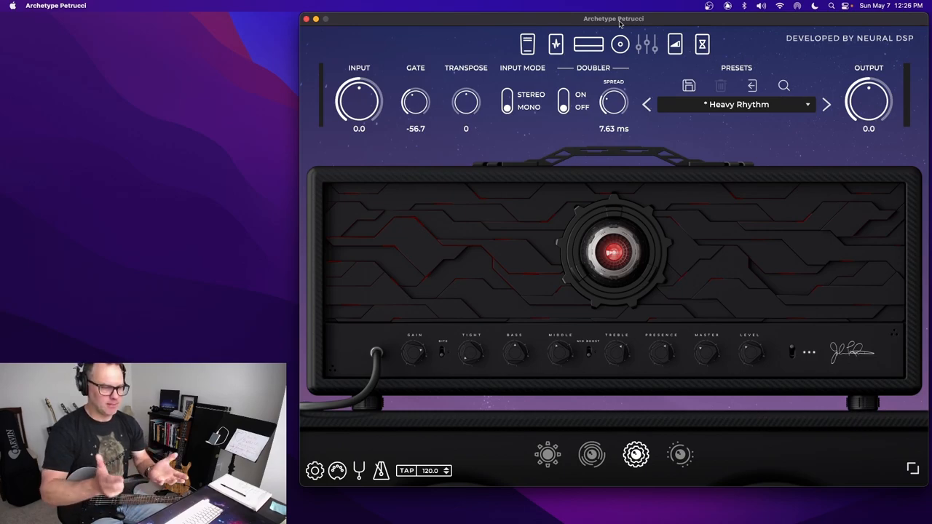
mouse_move(605, 181)
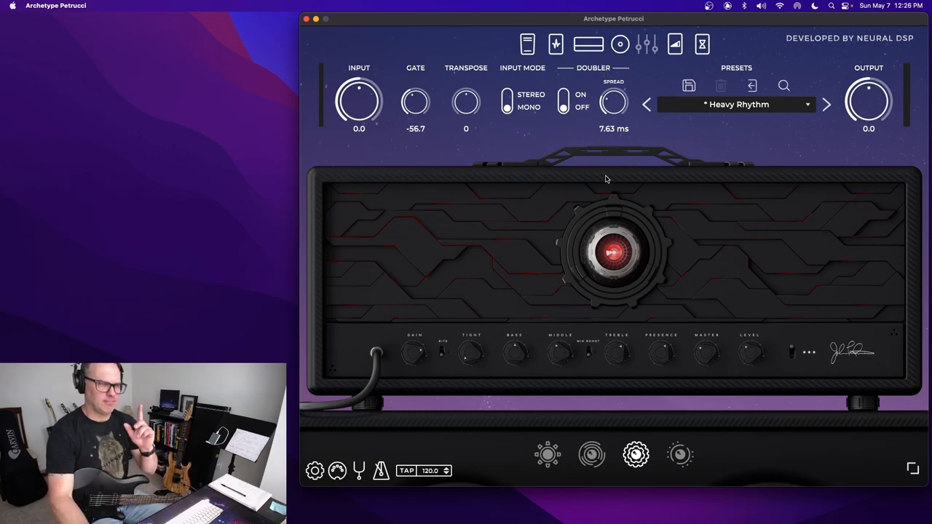
mouse_move(460, 338)
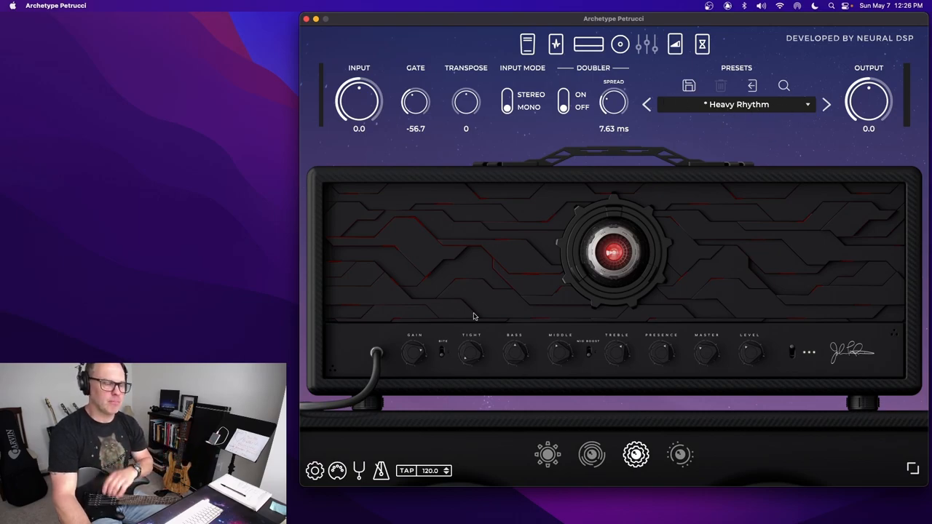
mouse_move(521, 364)
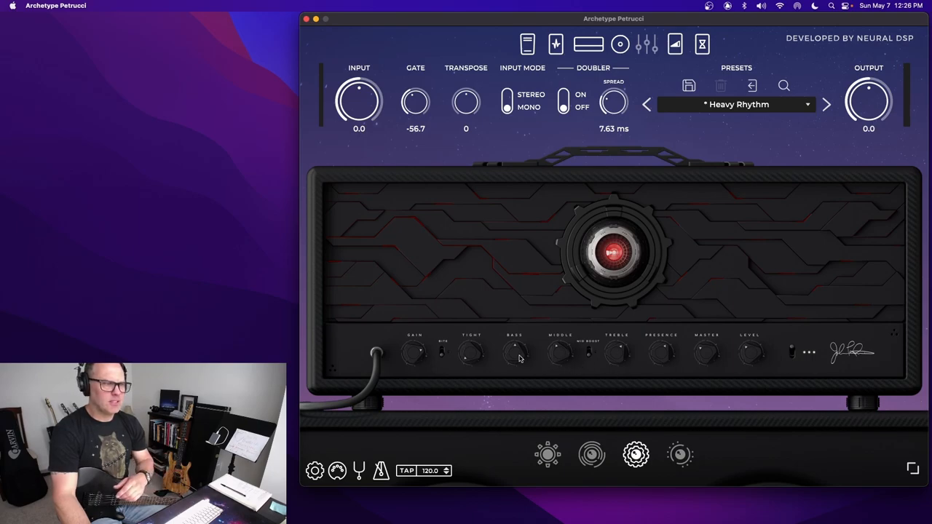
mouse_move(585, 348)
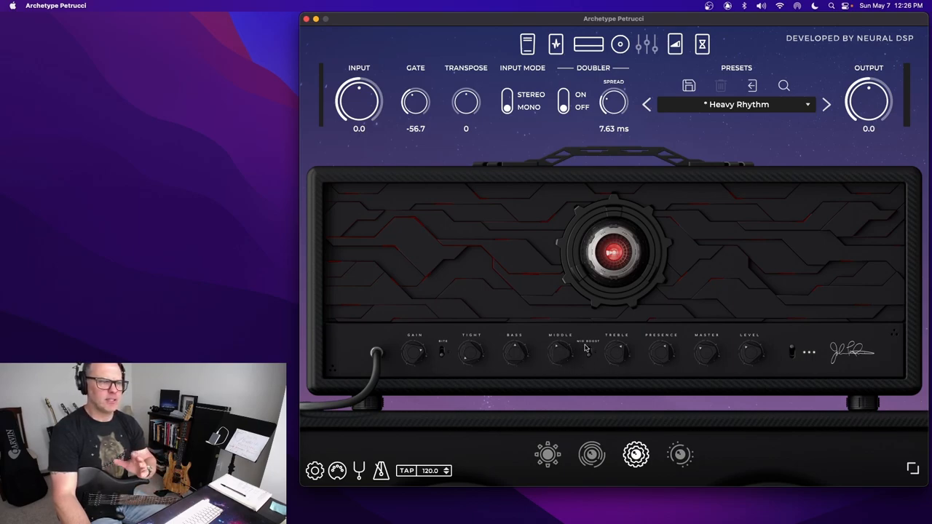
mouse_move(597, 371)
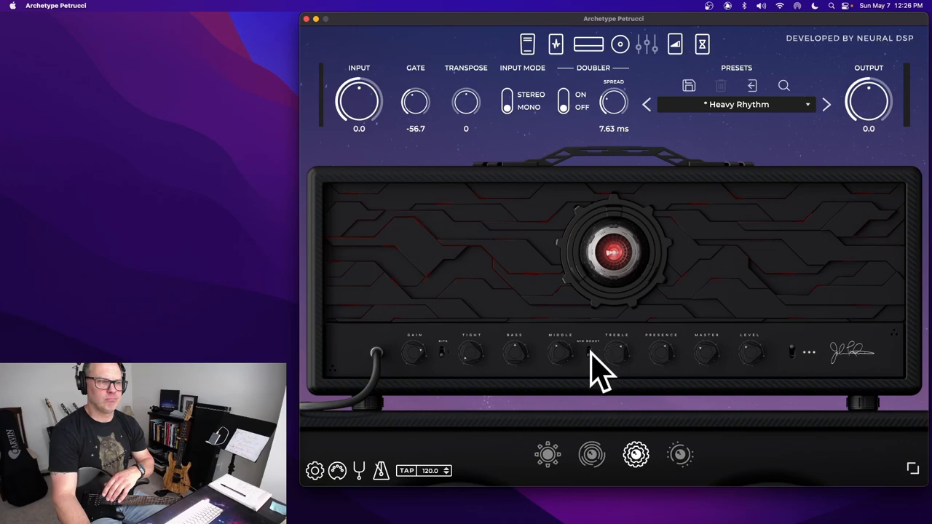
mouse_move(535, 354)
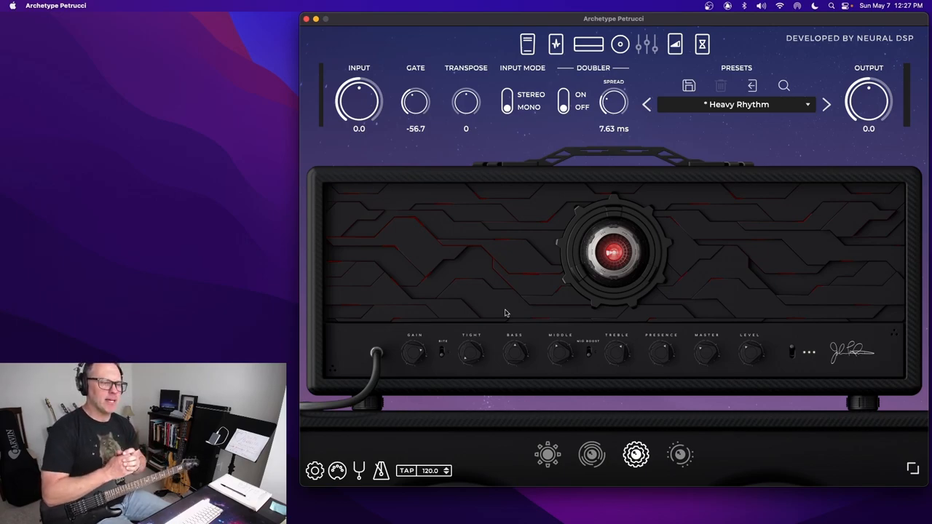
mouse_move(425, 413)
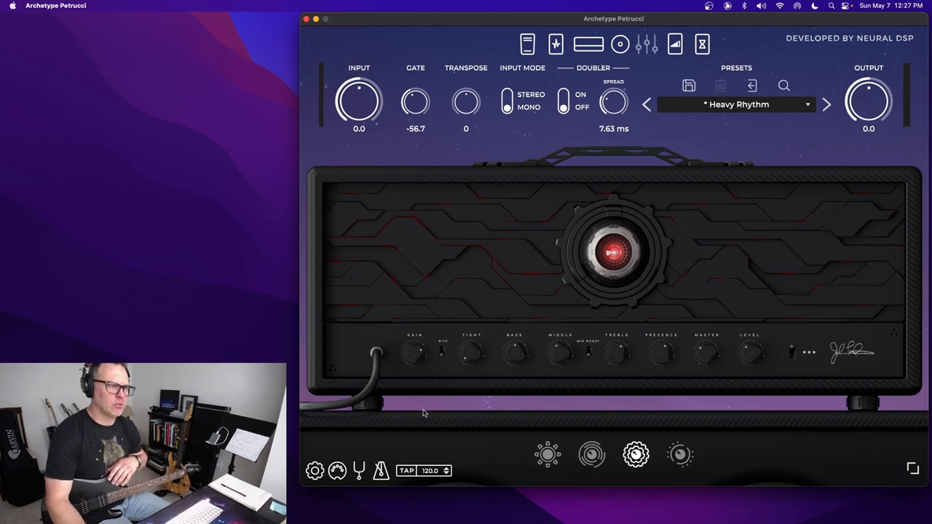
mouse_move(437, 291)
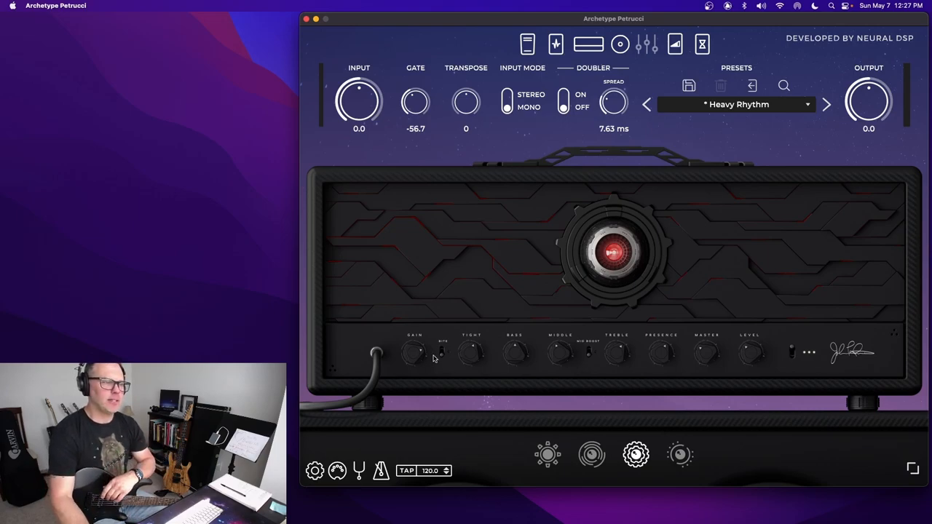
mouse_move(588, 210)
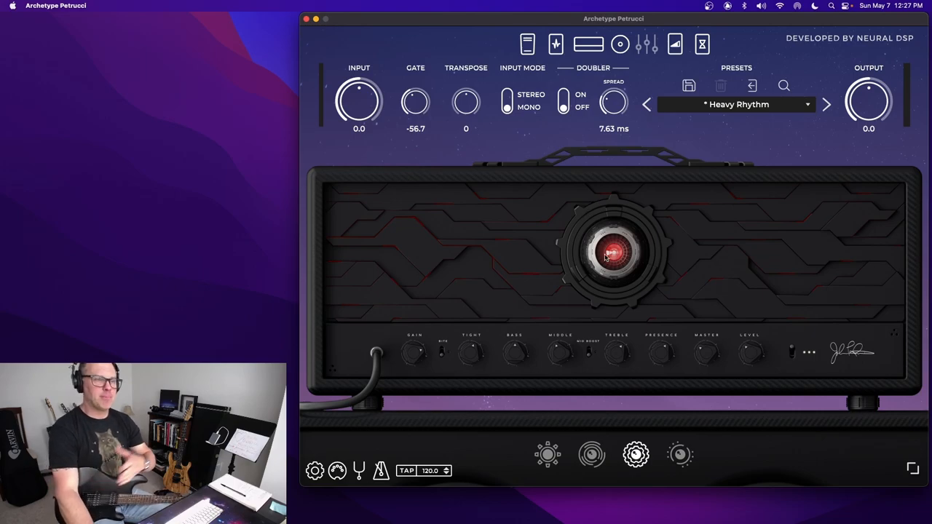
click(547, 455)
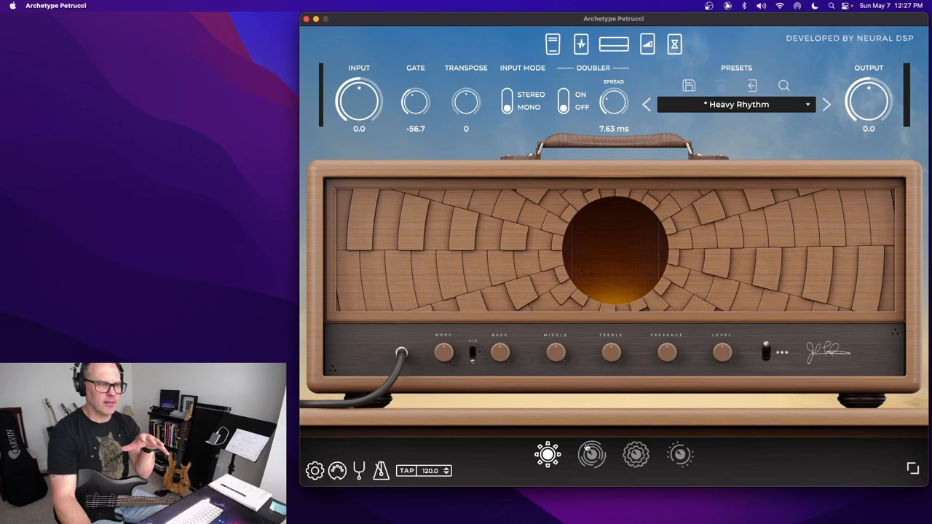
click(591, 454)
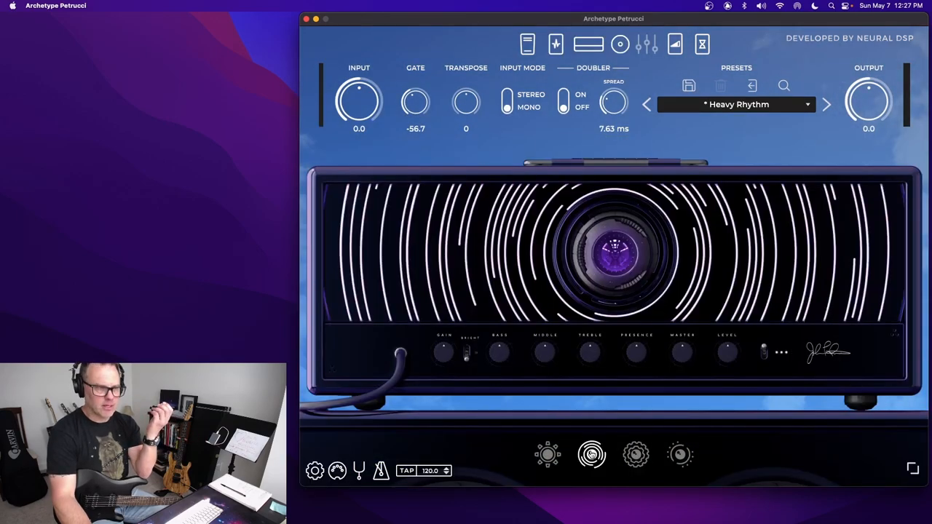
click(635, 454)
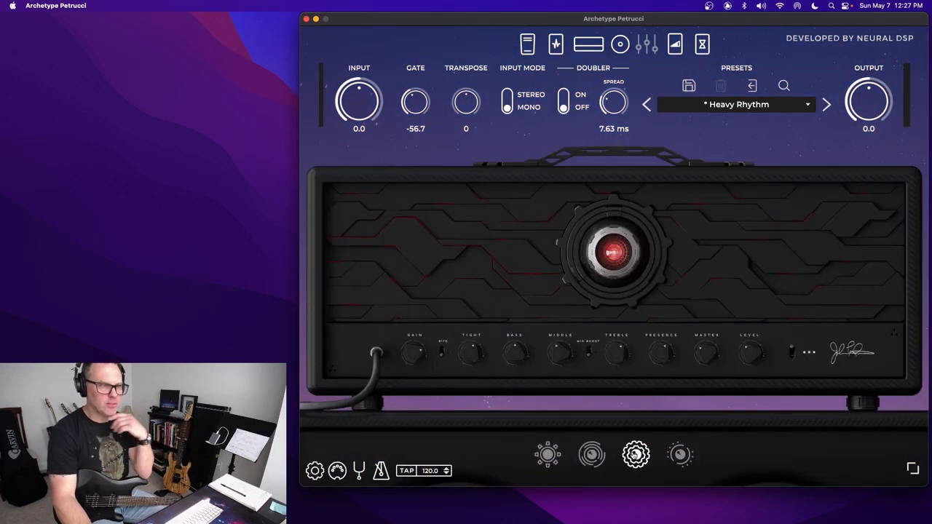
click(680, 454)
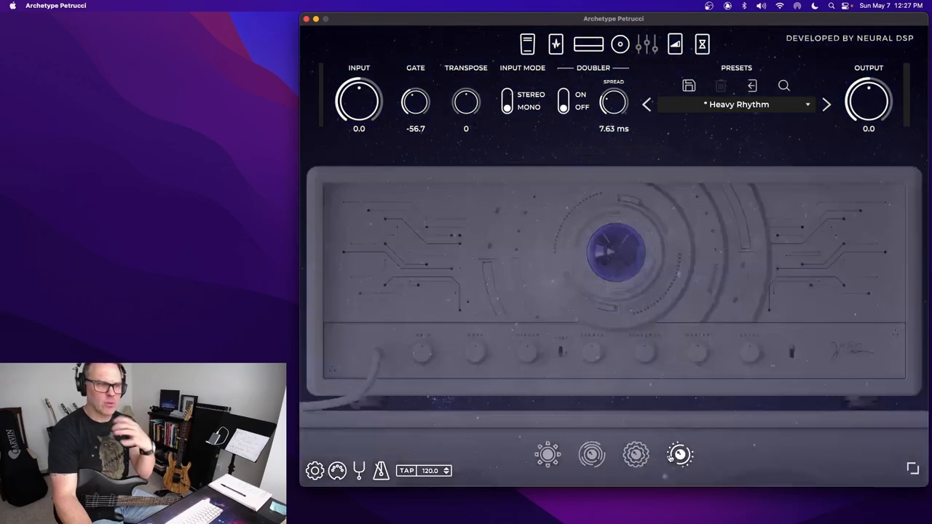
click(635, 454)
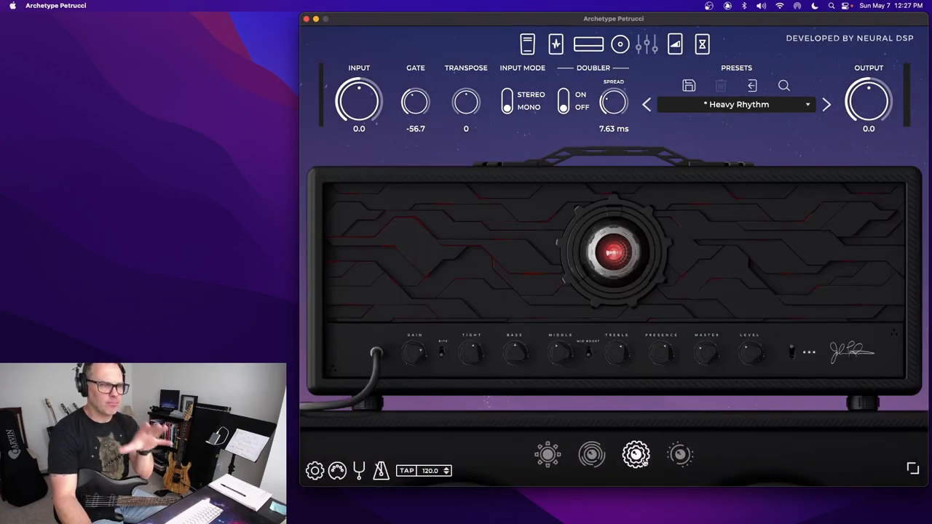
click(680, 455)
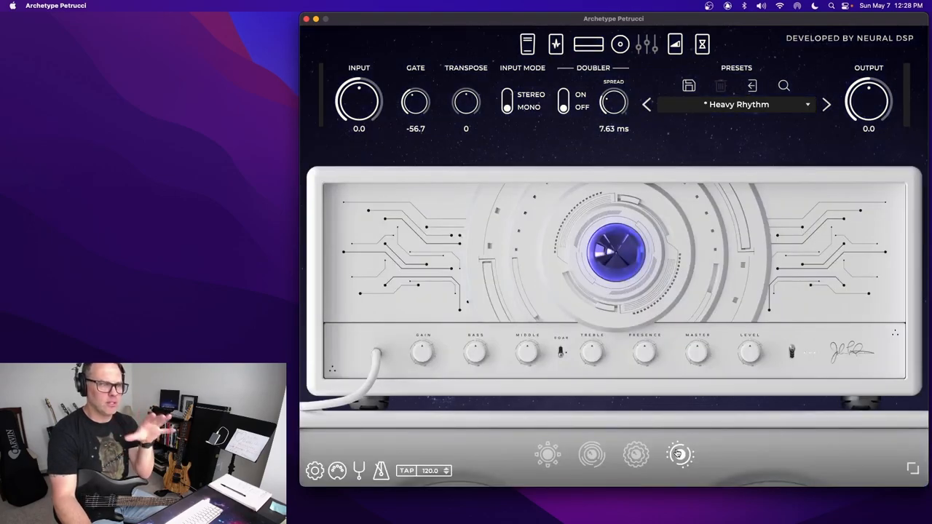
click(634, 455)
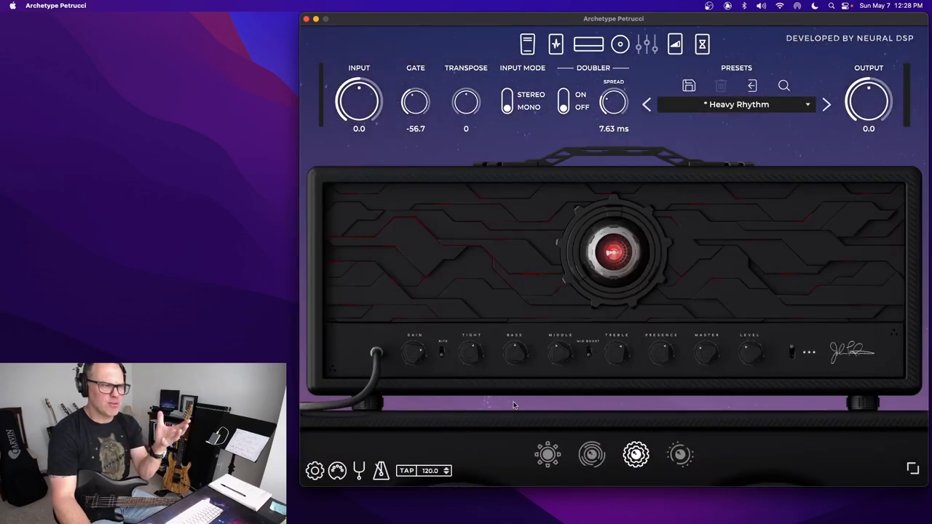